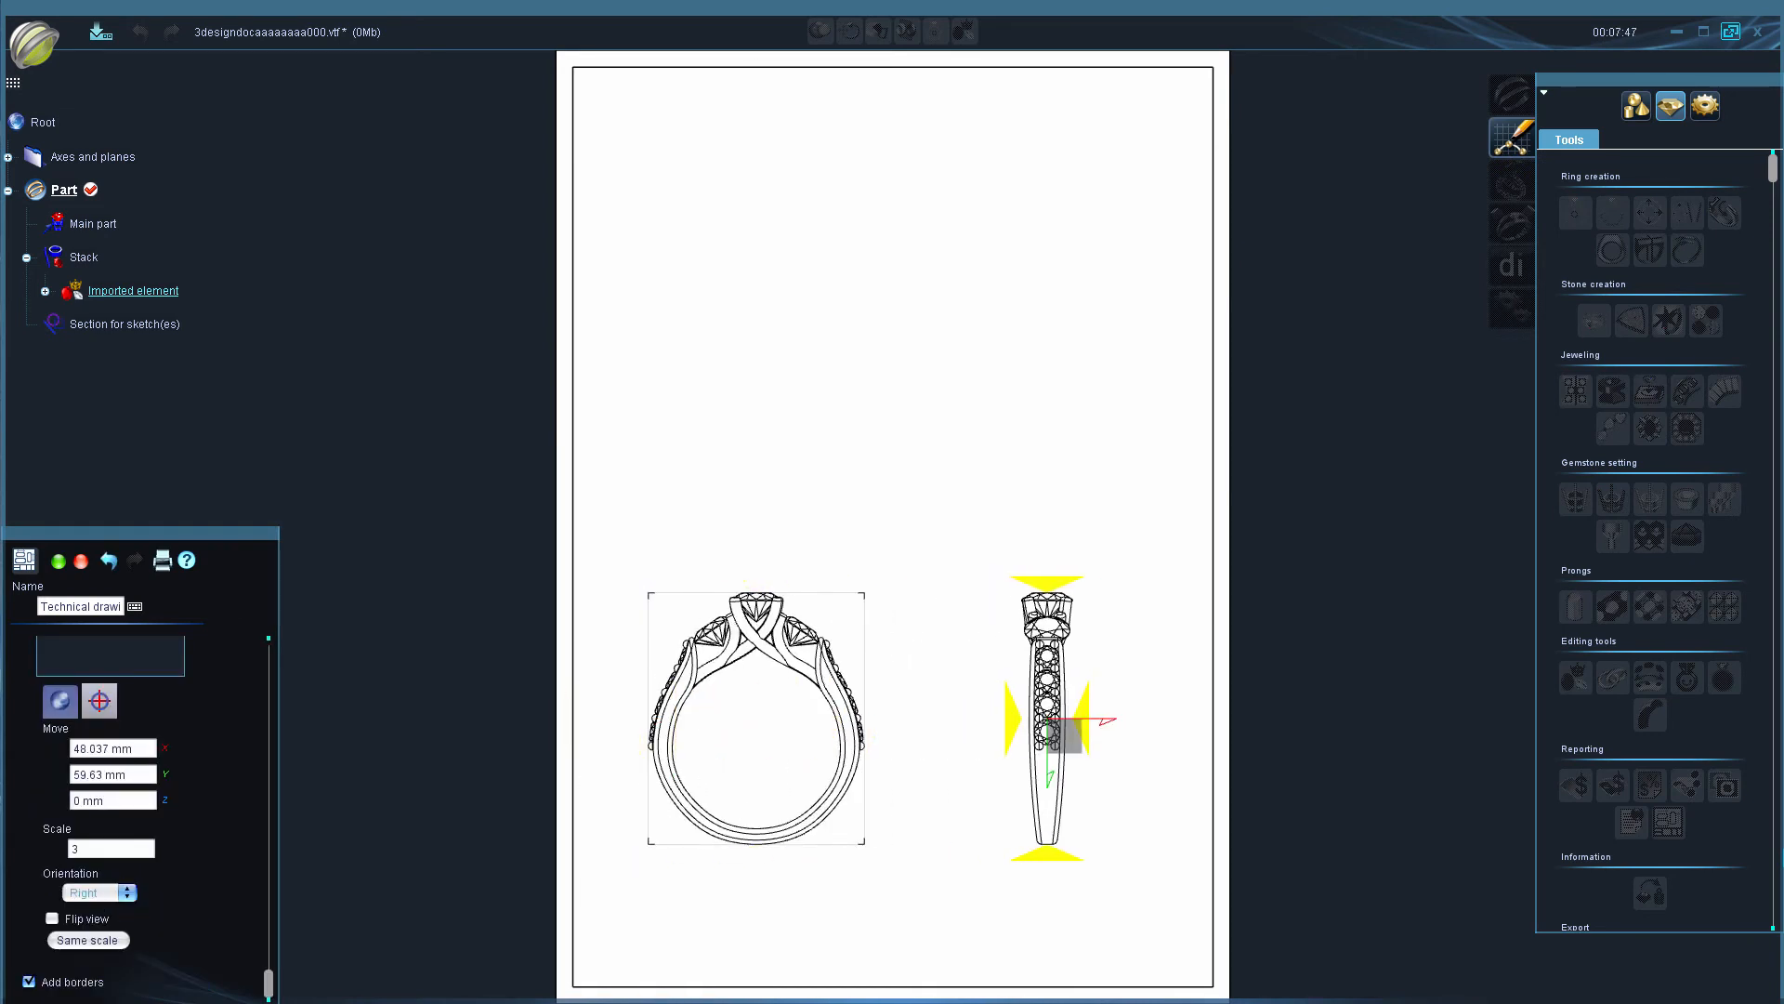
Add top and custom-rotated perspective views of the ring above the front and side views
{"action": "left_click", "coordinate": [91, 891]}
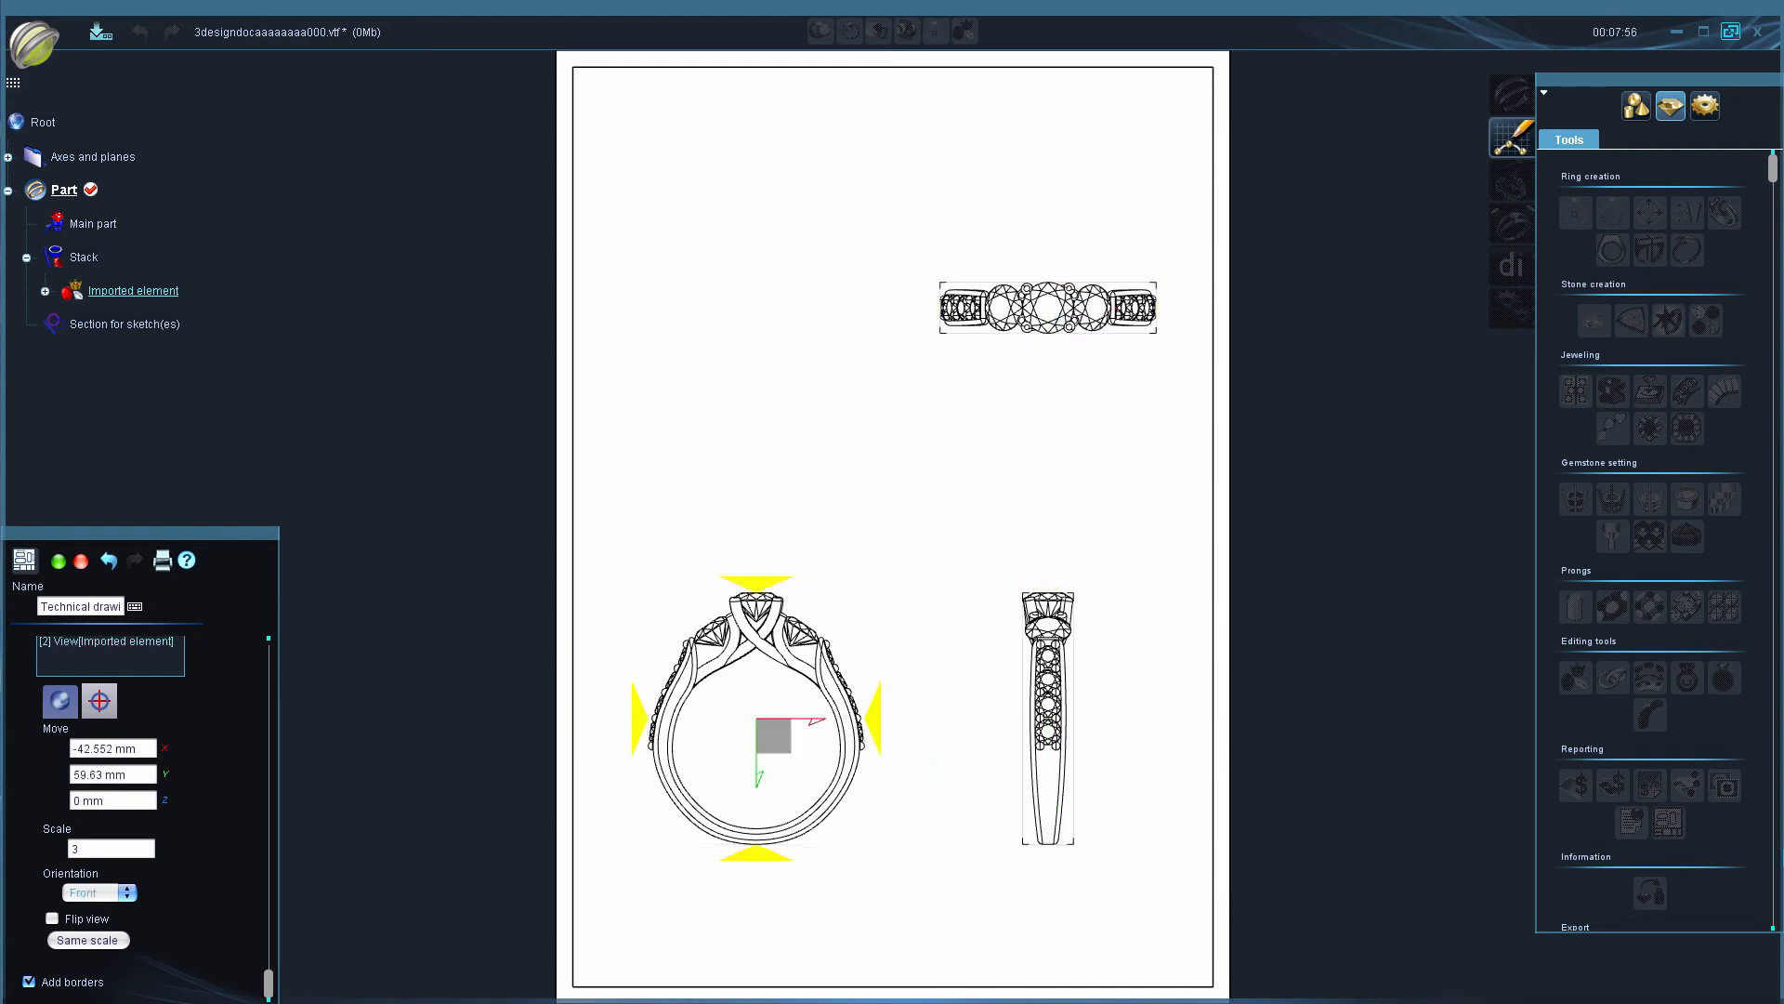
{"action": "left_click", "coordinate": [97, 891]}
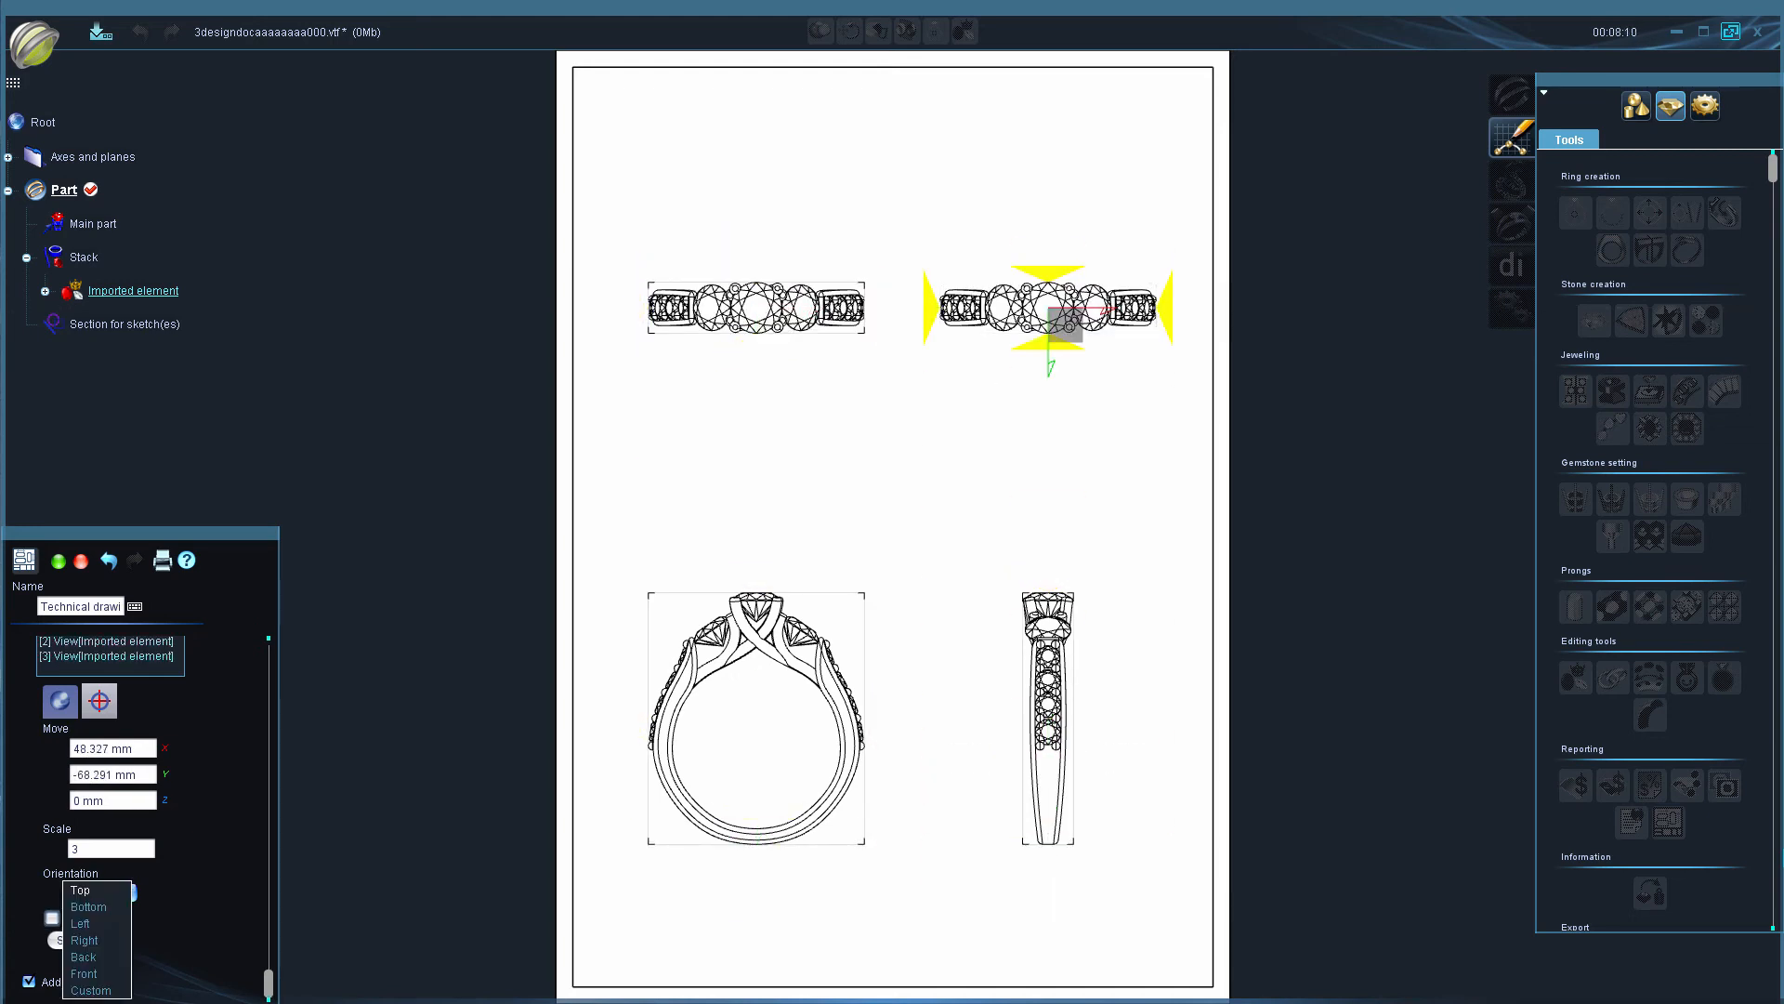
{"action": "left_click", "coordinate": [91, 989]}
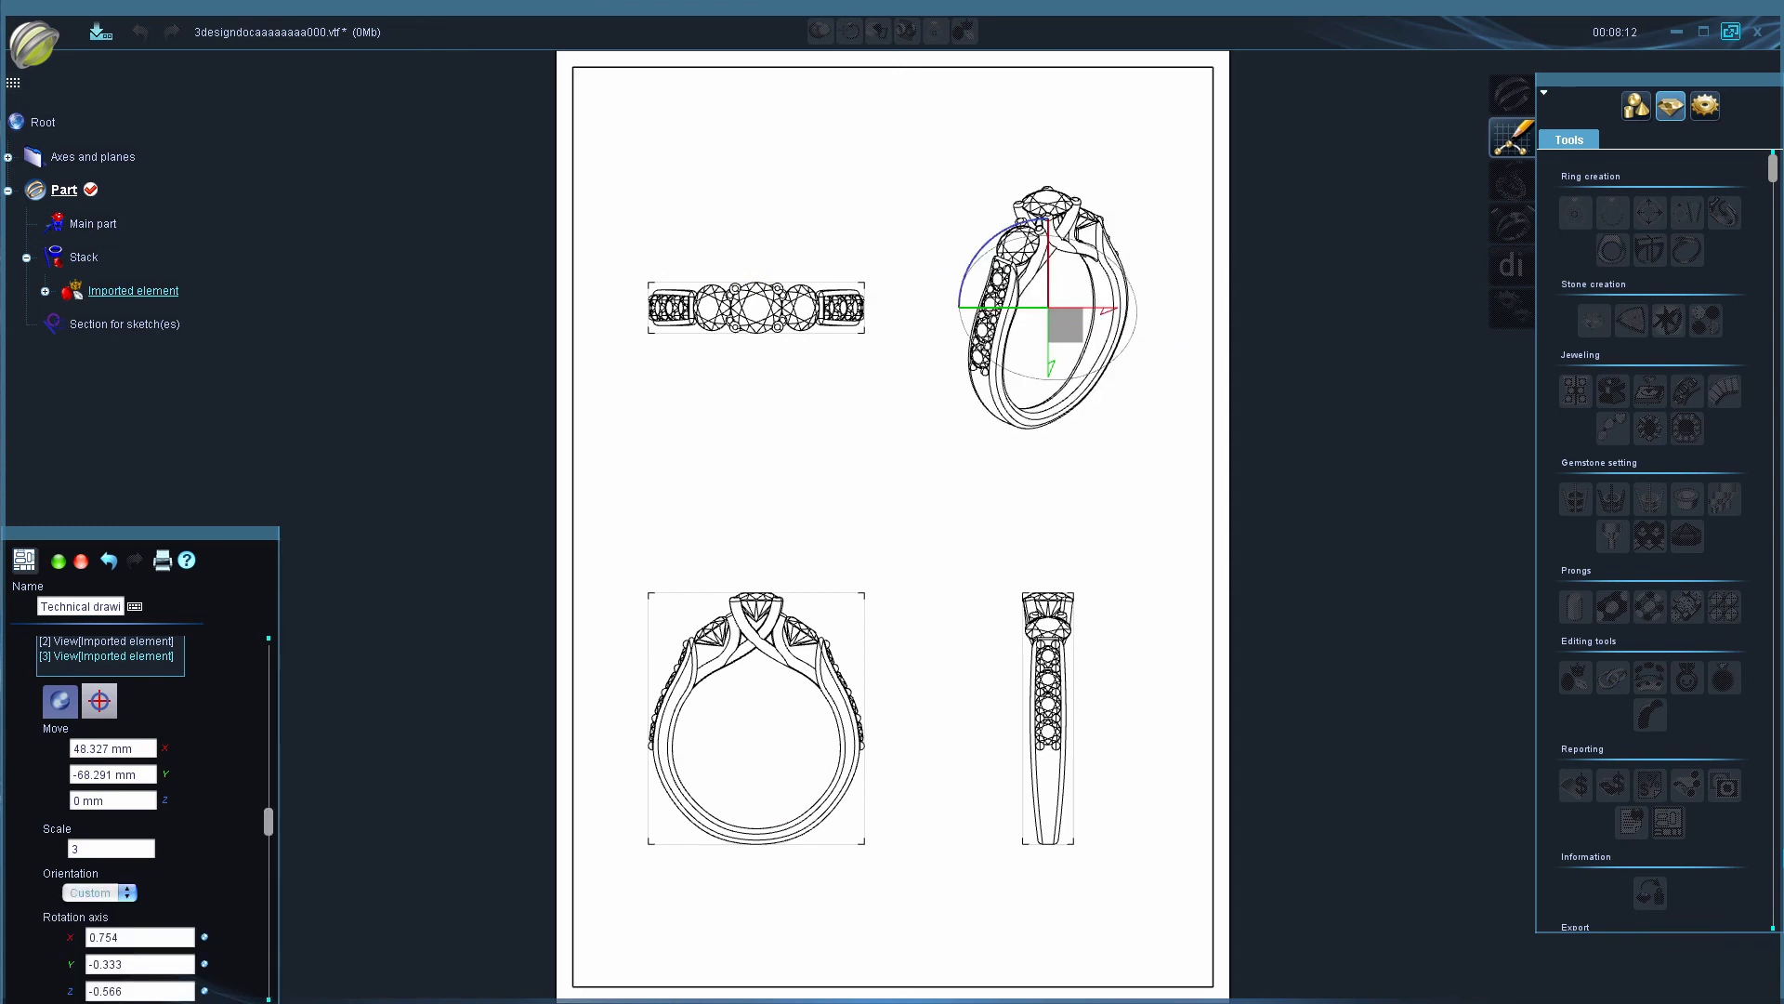